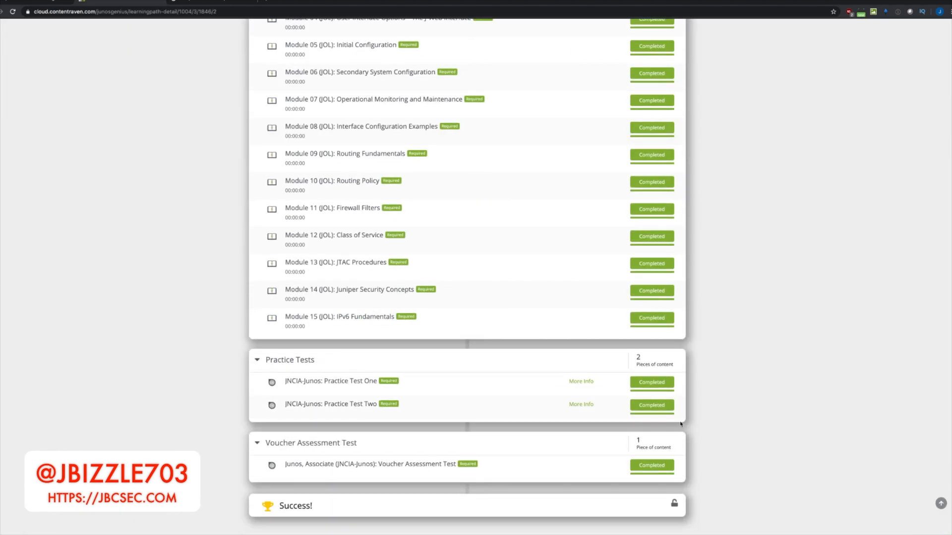
Open the Junos, Associate (JNCIA-Junos) Voucher Assessment Test from the learning path list
{"action": "left_click", "coordinate": [369, 464]}
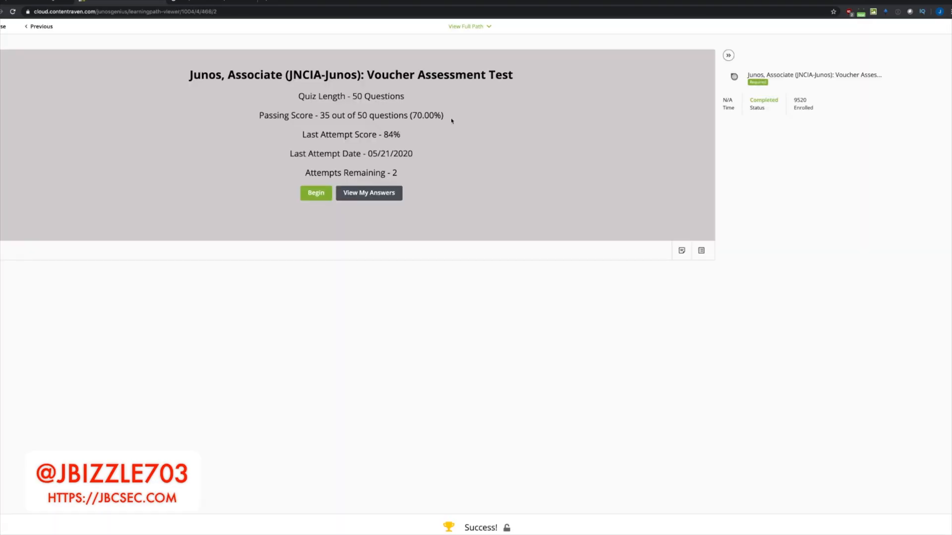